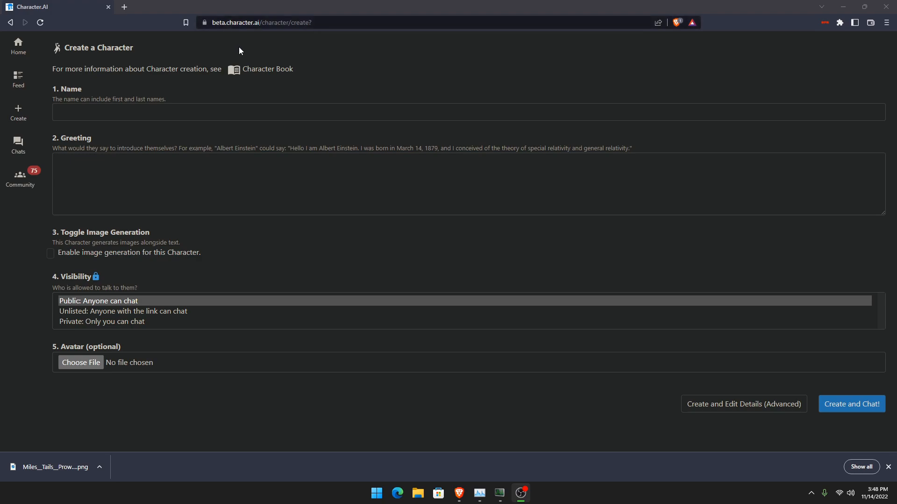
pyautogui.moveTo(274, 113)
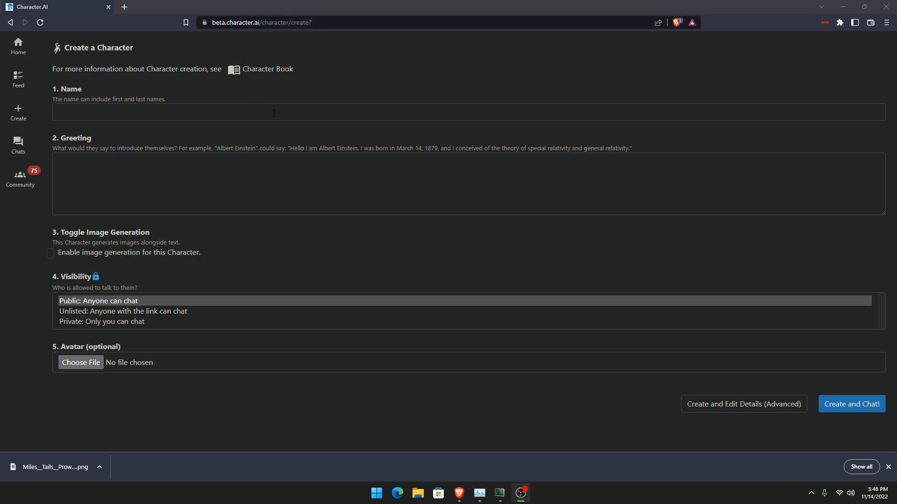
# Step: Enter the character name Bob, with the greeting filling as 'I am Bob'
pyautogui.click(273, 112)
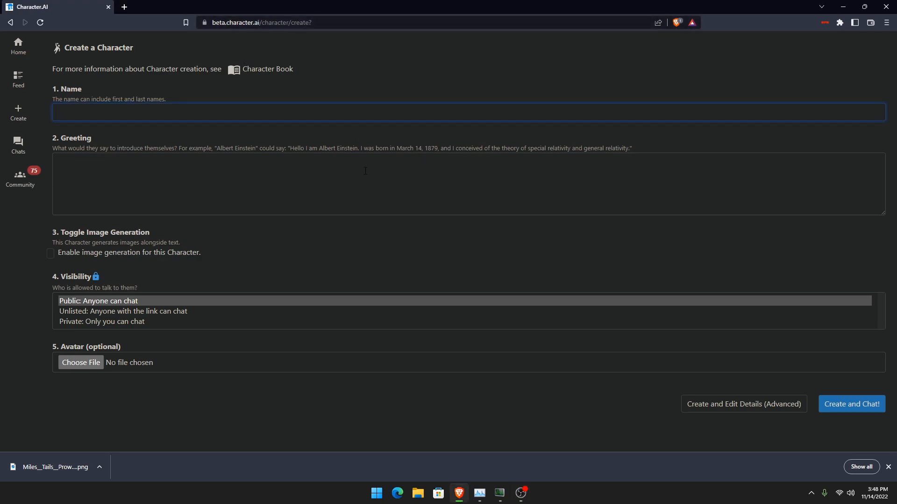
pyautogui.moveTo(413, 161)
pyautogui.write('Bob')
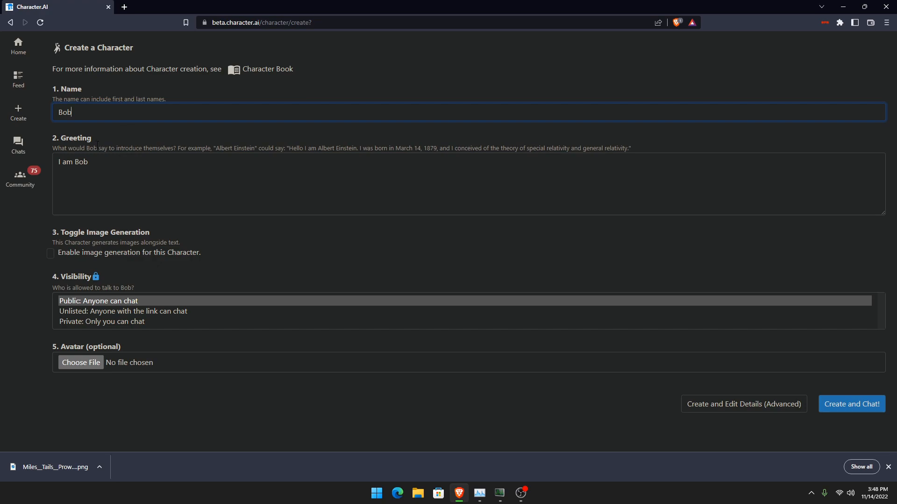
# Step: Replace Bob's greeting with 'Hello! My name is Bob!'
pyautogui.click(86, 161)
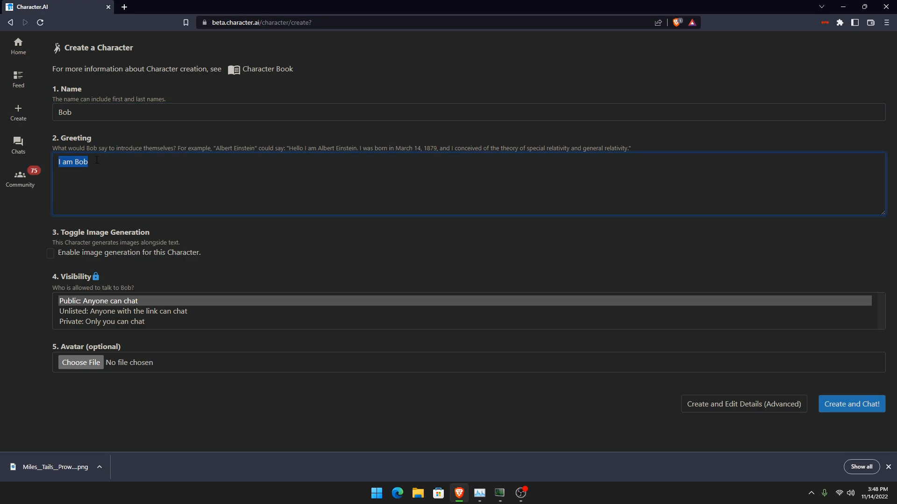
pyautogui.write('Hello! My n')
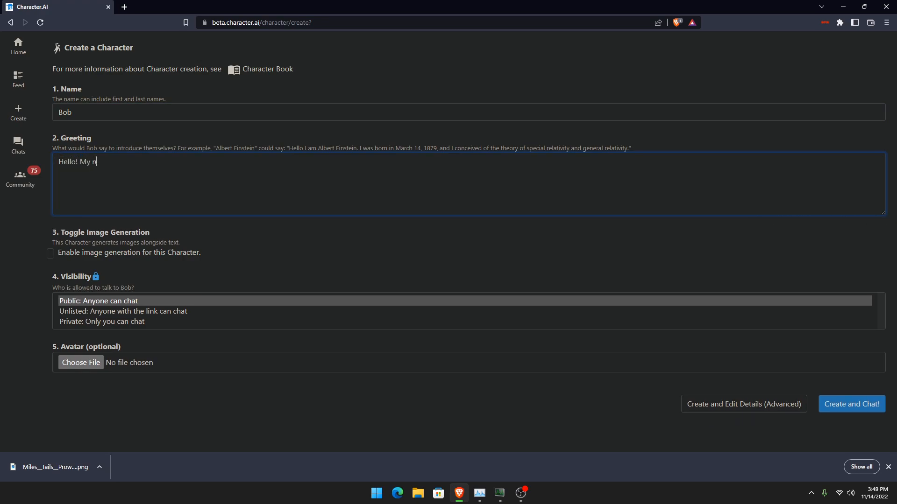
pyautogui.write('ame is Bob')
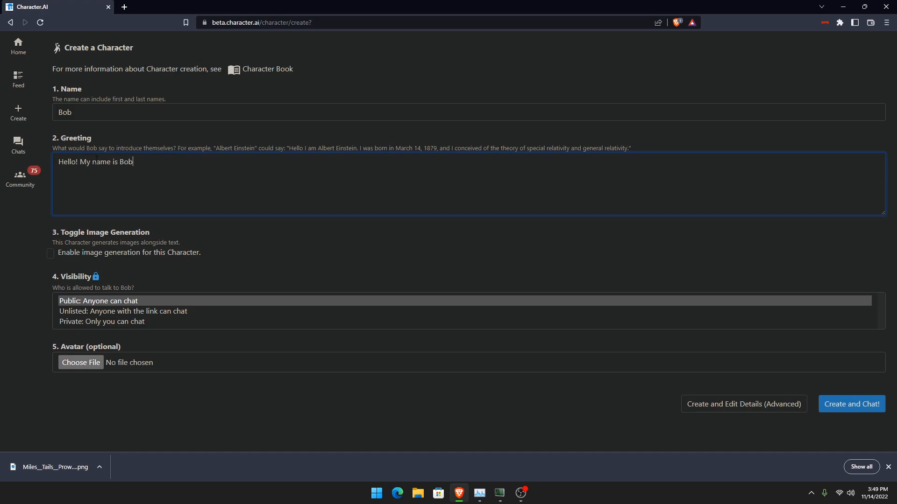
pyautogui.write('!')
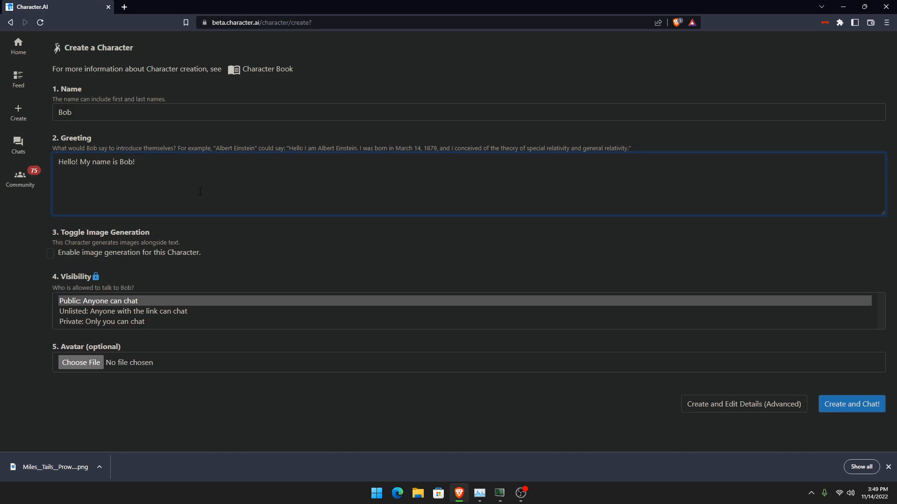
pyautogui.moveTo(86, 253)
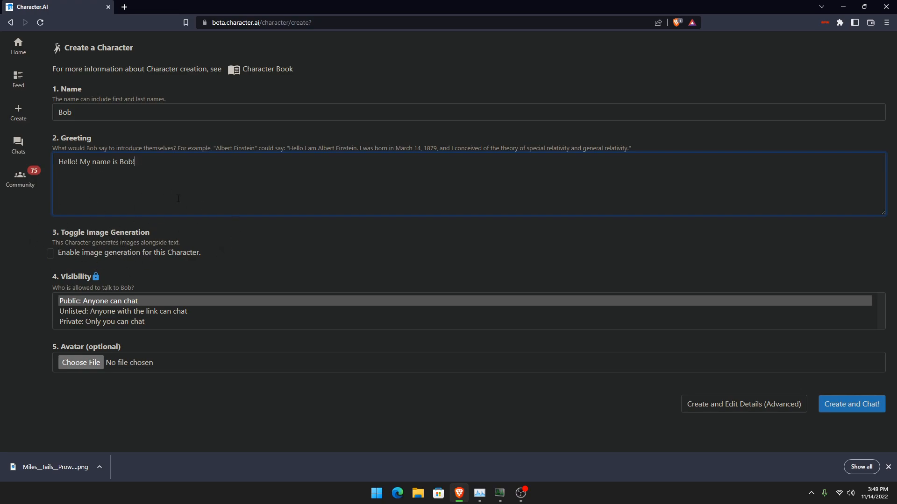
pyautogui.moveTo(83, 342)
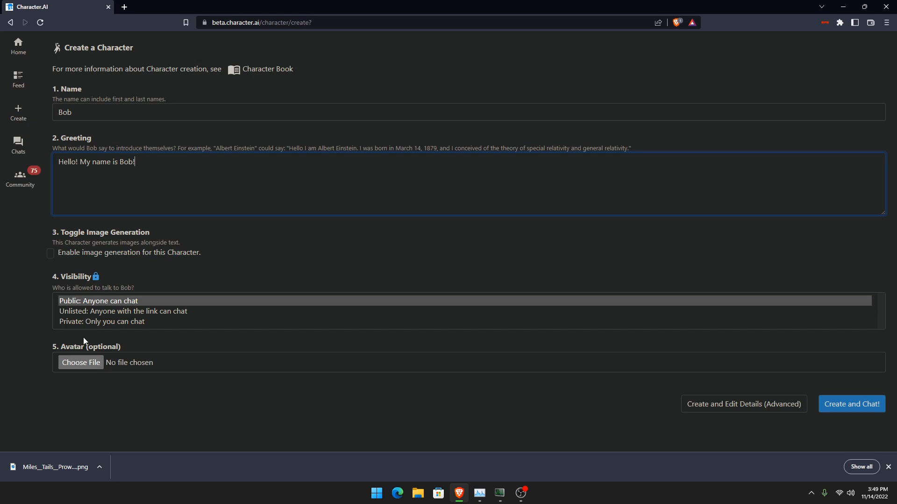
pyautogui.moveTo(180, 147)
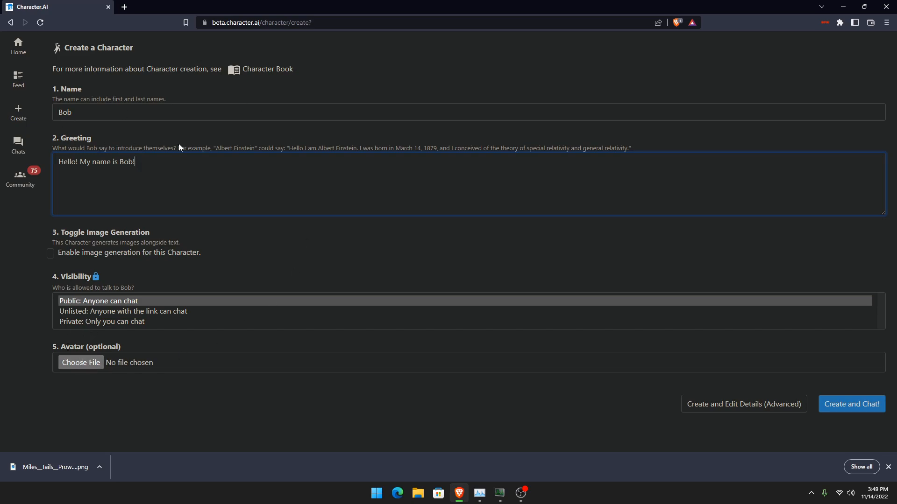
pyautogui.moveTo(422, 194)
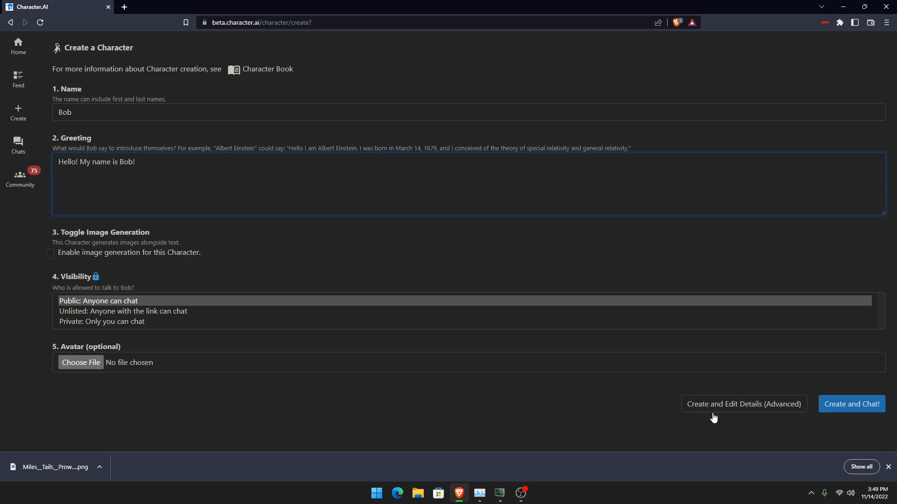
pyautogui.moveTo(777, 401)
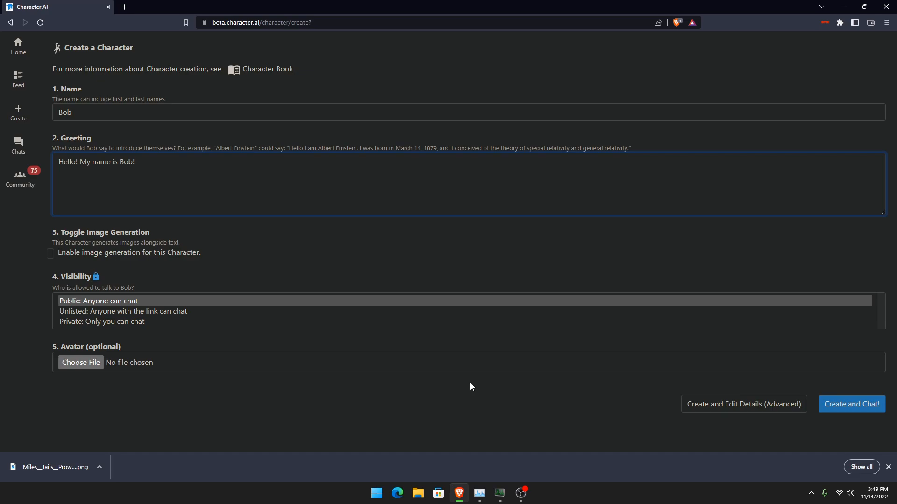
pyautogui.moveTo(643, 400)
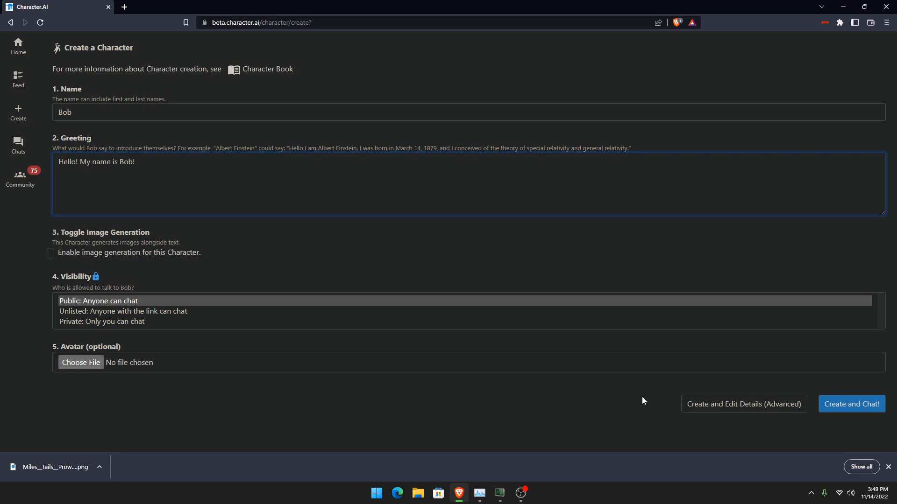
# Step: Create Bob via 'Create and Edit Details (Advanced)' and reach the empty Definition box
pyautogui.click(851, 403)
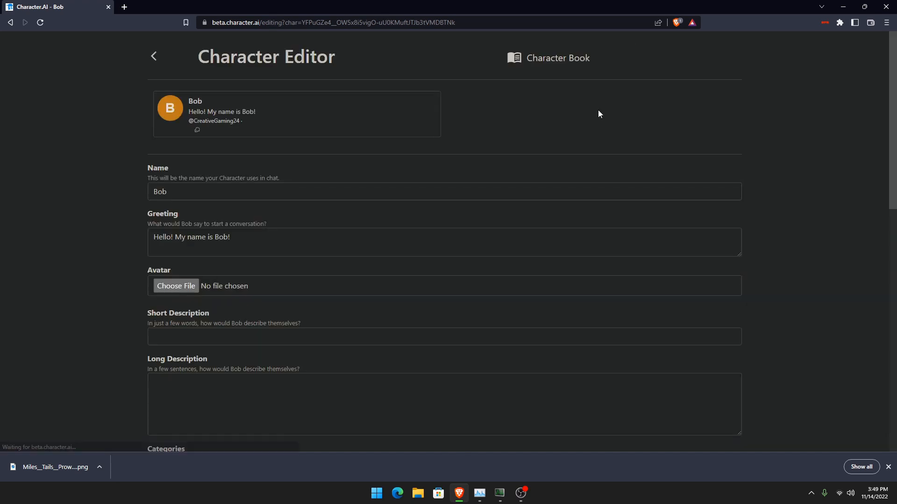
pyautogui.scroll(-3)
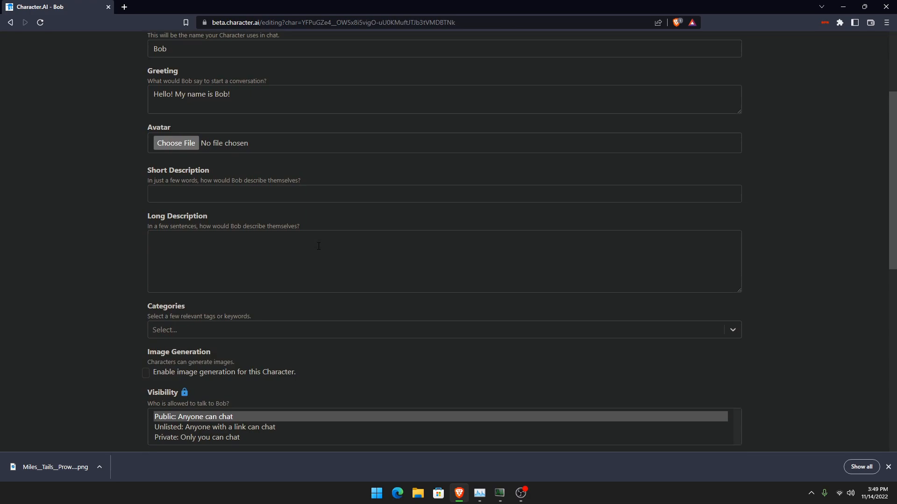
pyautogui.scroll(-3)
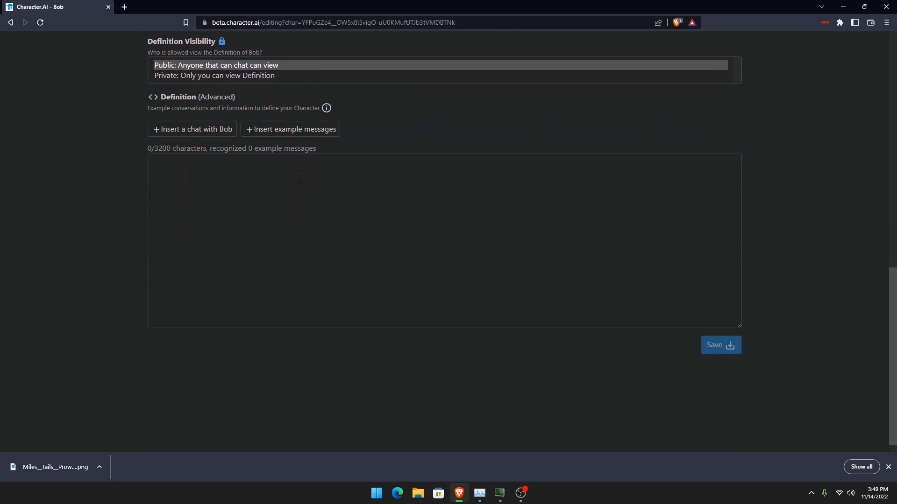
pyautogui.moveTo(310, 146)
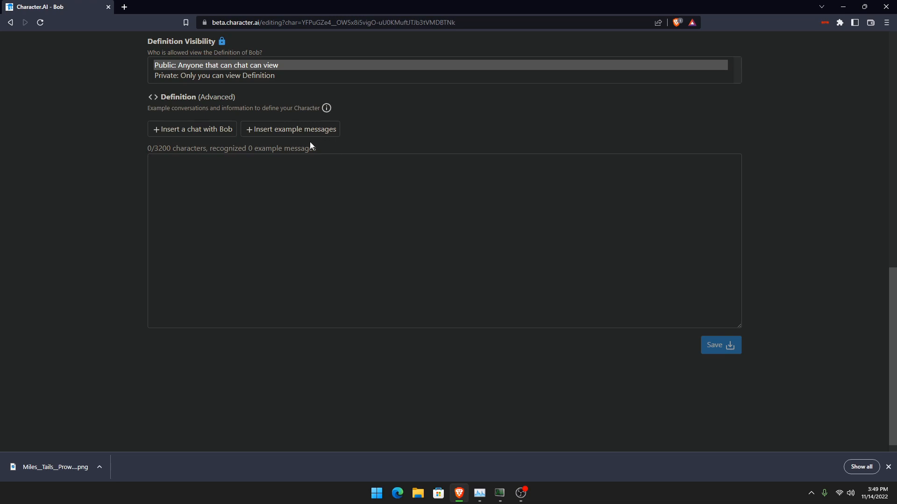
pyautogui.moveTo(208, 121)
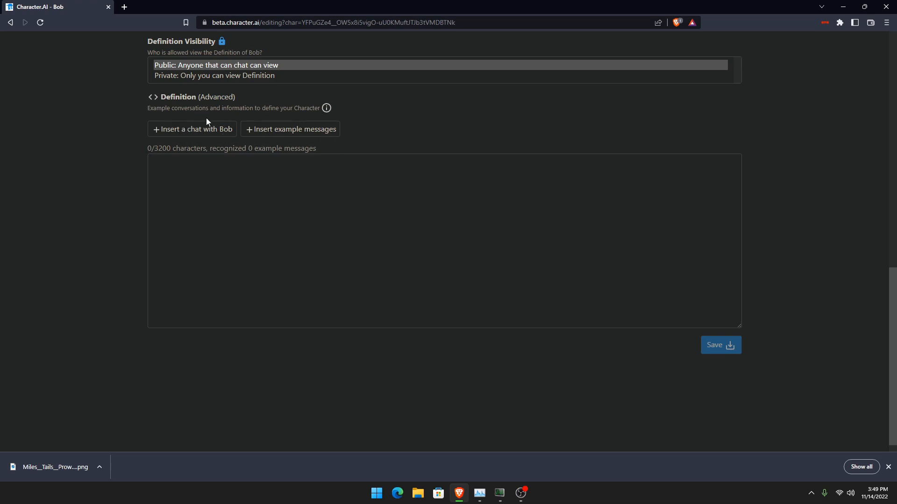
pyautogui.moveTo(216, 131)
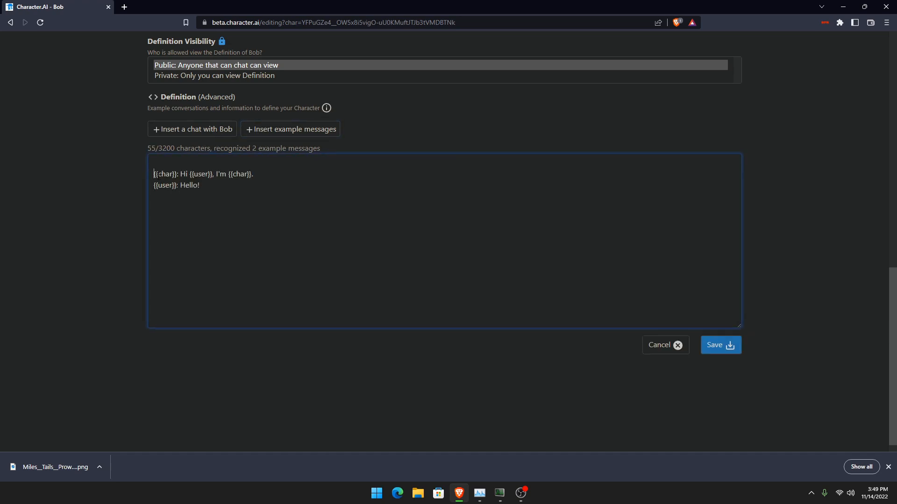
# Step: Make the user's example reply 'Hello Bob!' and insert another pair of example messages
pyautogui.press('Backspace')
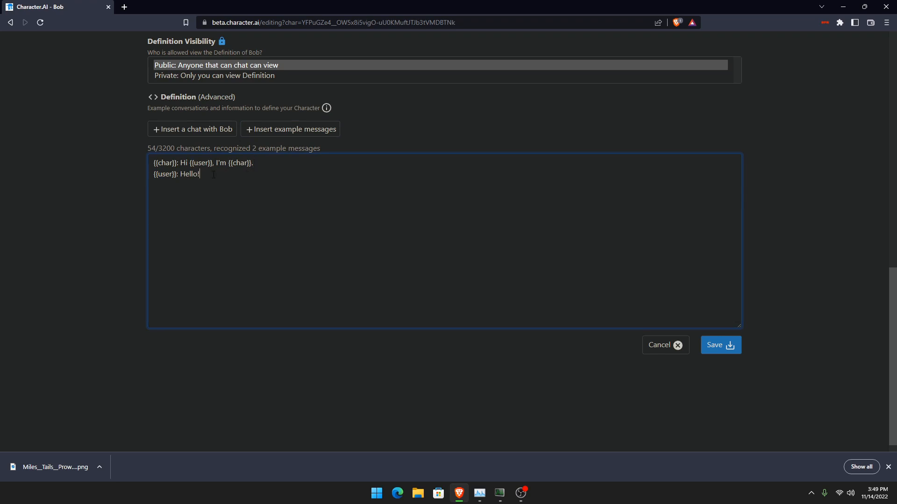
pyautogui.write('Bob')
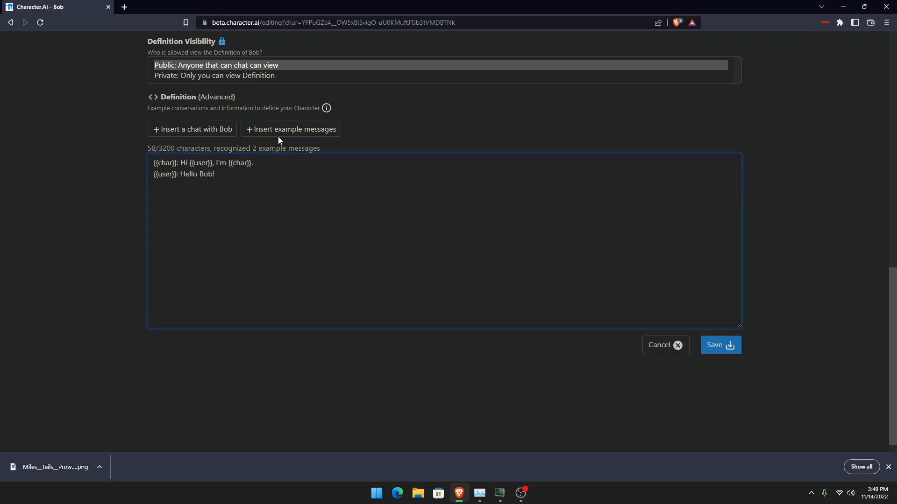
pyautogui.click(291, 129)
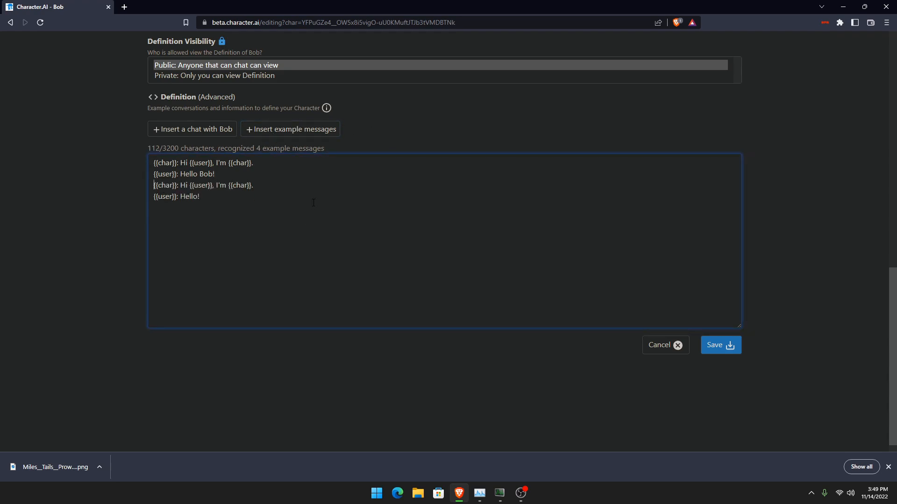
# Step: Rewrite the examples so Bob says 'I like eating a lot!' and the user answers 'That's cool and stuff'
pyautogui.click(313, 203)
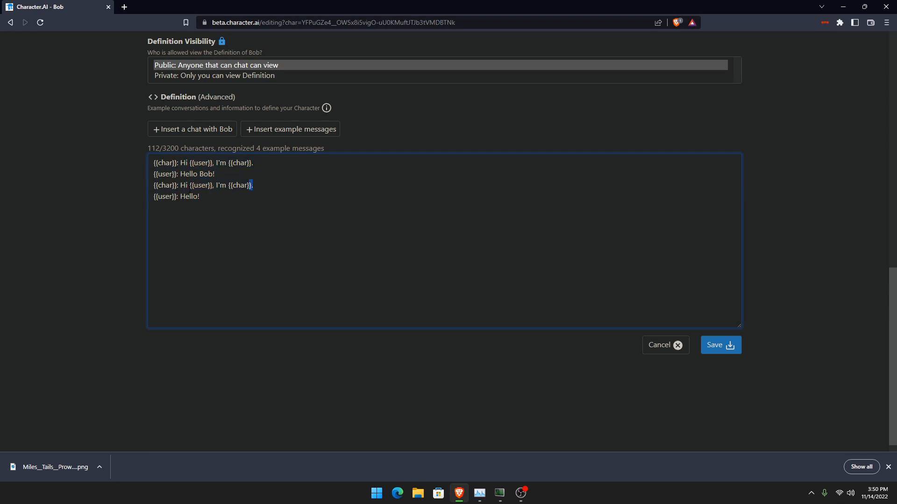
pyautogui.moveTo(175, 144)
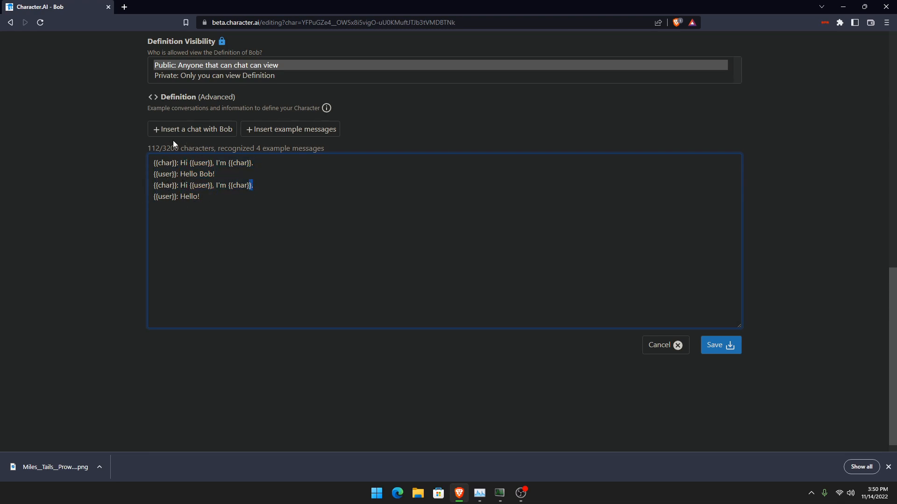
pyautogui.moveTo(146, 149)
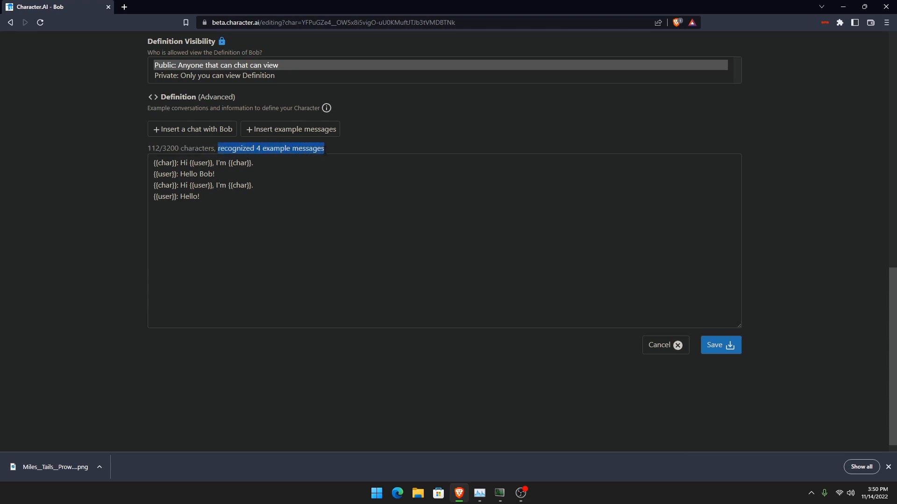
pyautogui.click(216, 174)
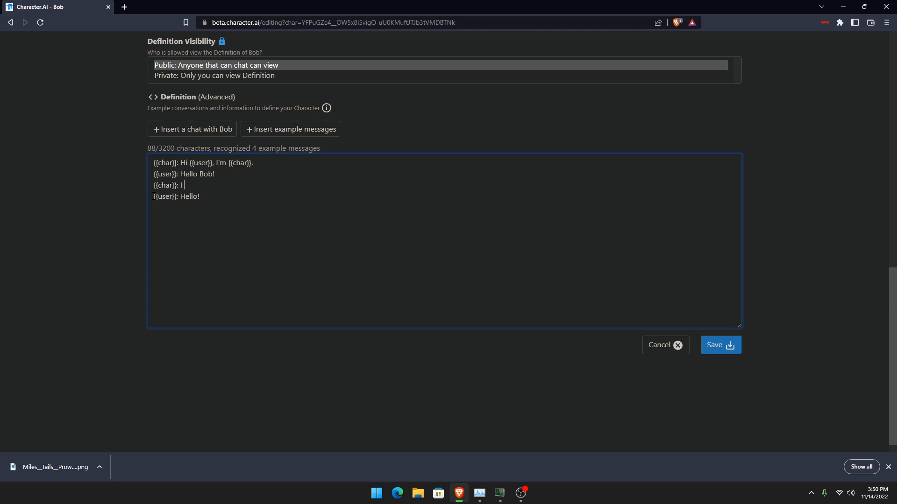
pyautogui.write('like eat')
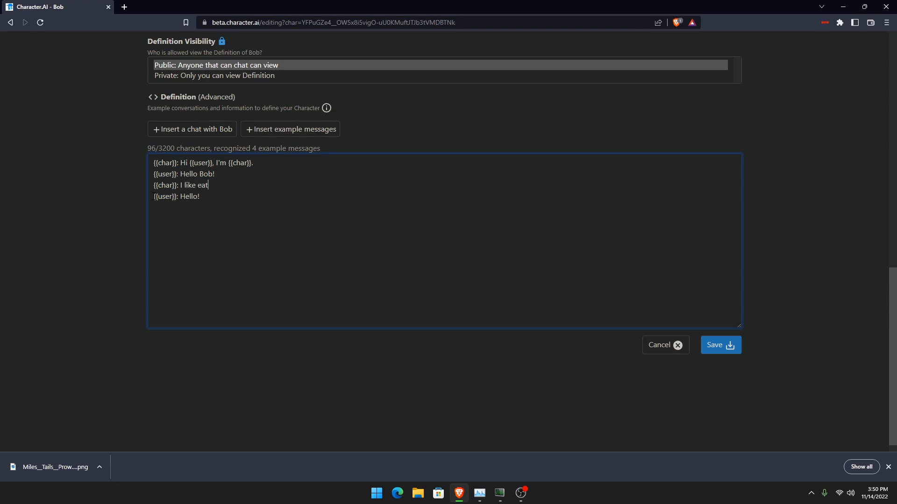
pyautogui.write('ing a lot!')
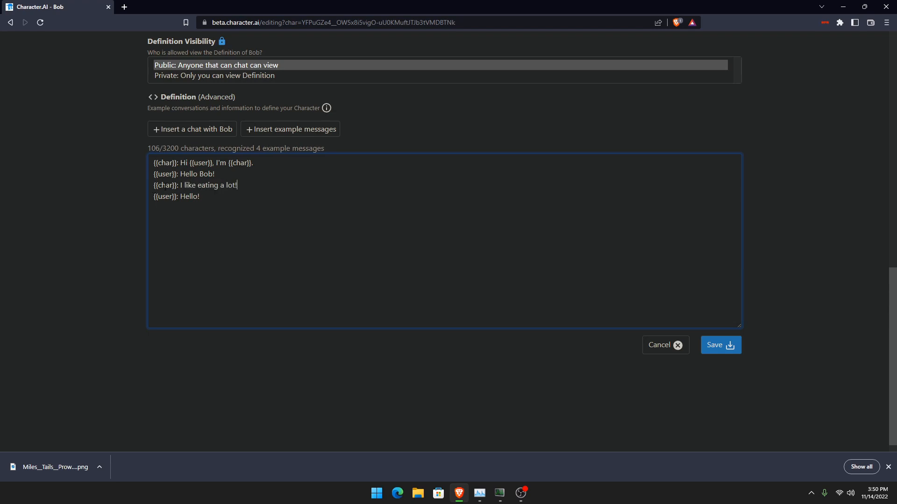
pyautogui.doubleClick(190, 196)
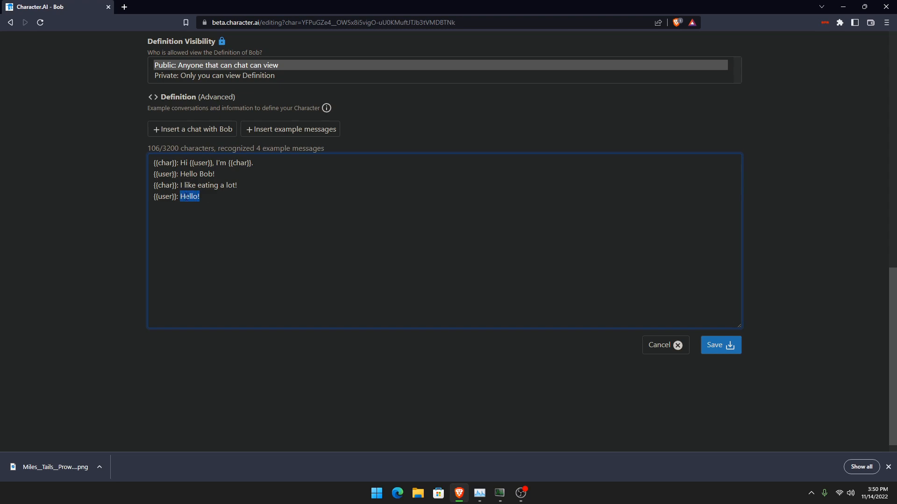
pyautogui.write("That's ciool and suyt")
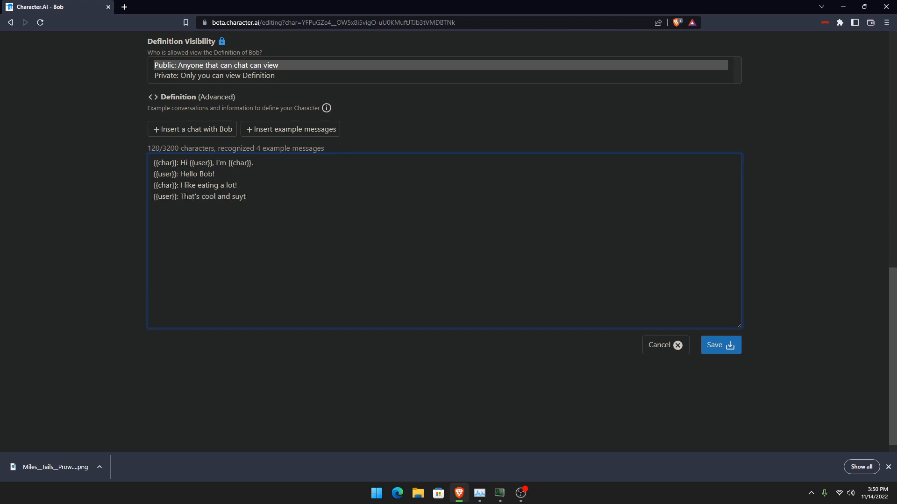
pyautogui.write('stuff')
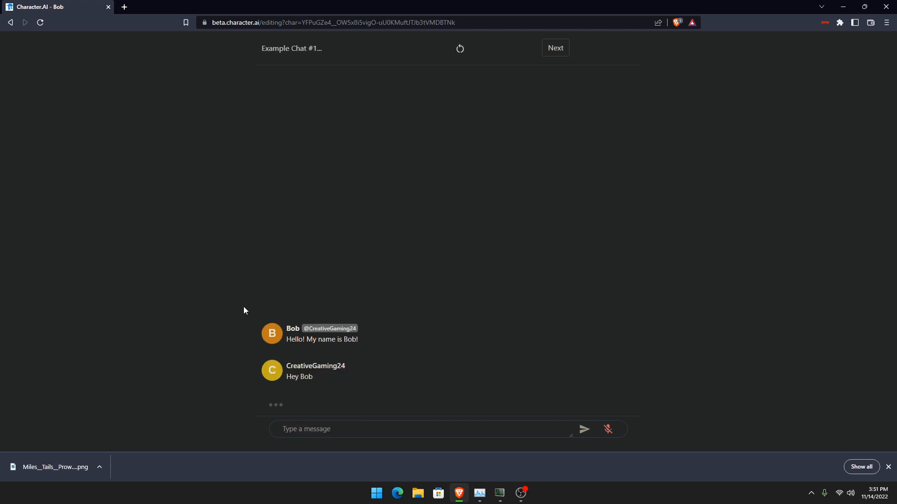
pyautogui.moveTo(299, 404)
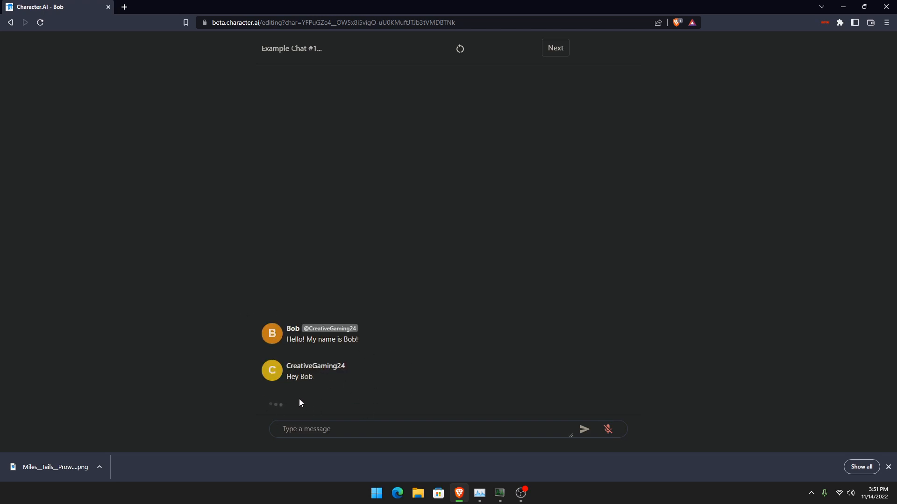
pyautogui.moveTo(332, 361)
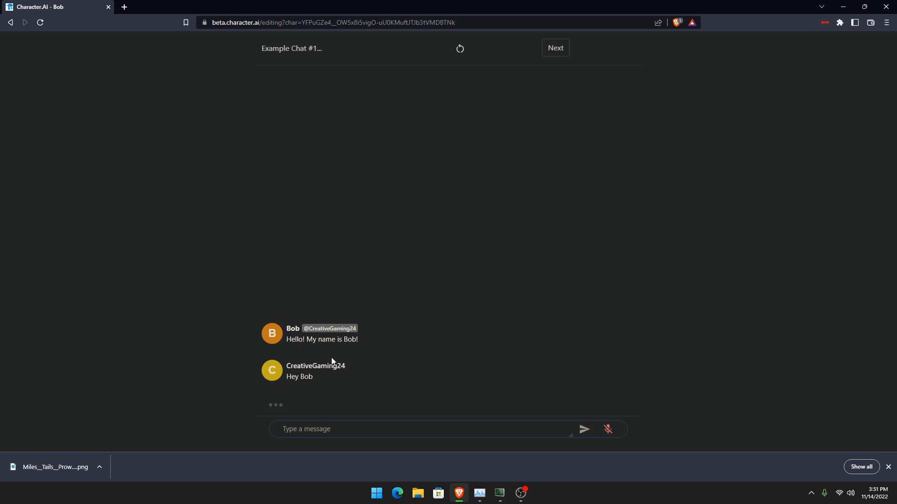
# Step: Insert an example chat with Bob and receive his restaurant story reply
pyautogui.click(554, 48)
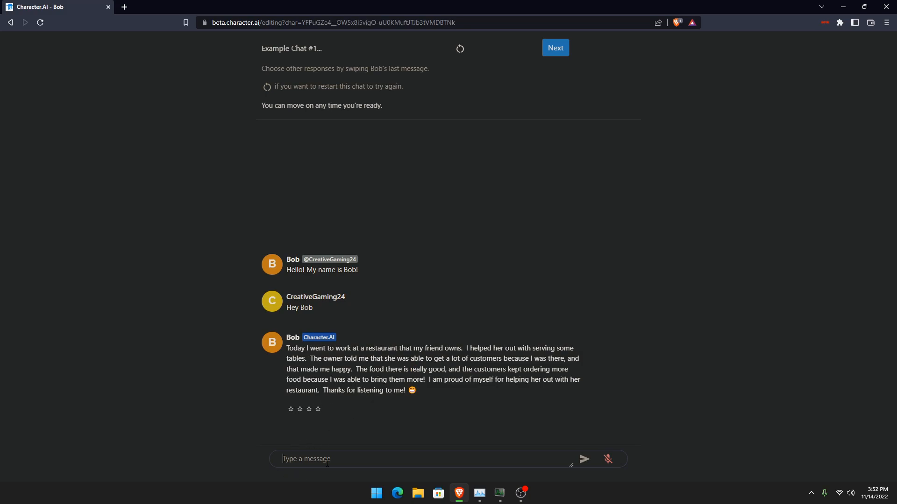
pyautogui.moveTo(318, 448)
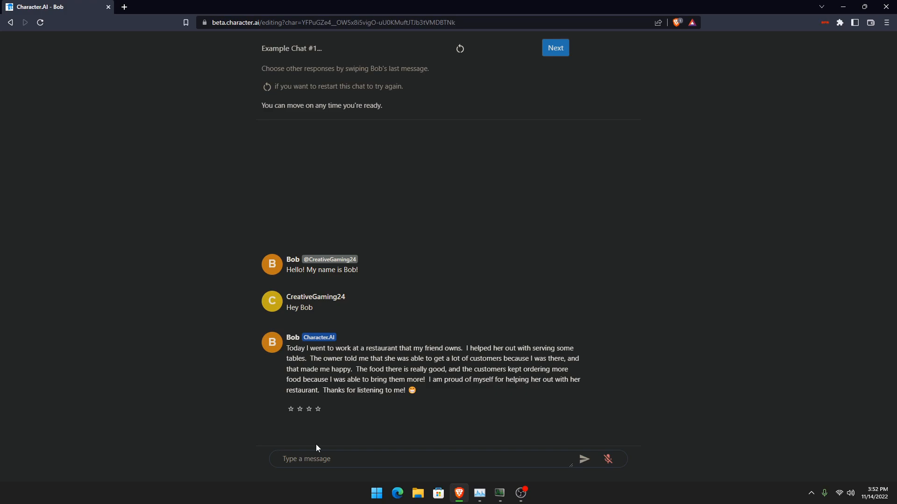
# Step: Send 'That sounds pretty cool Bob' and get his reply about the busy restaurant
pyautogui.write('That sounds')
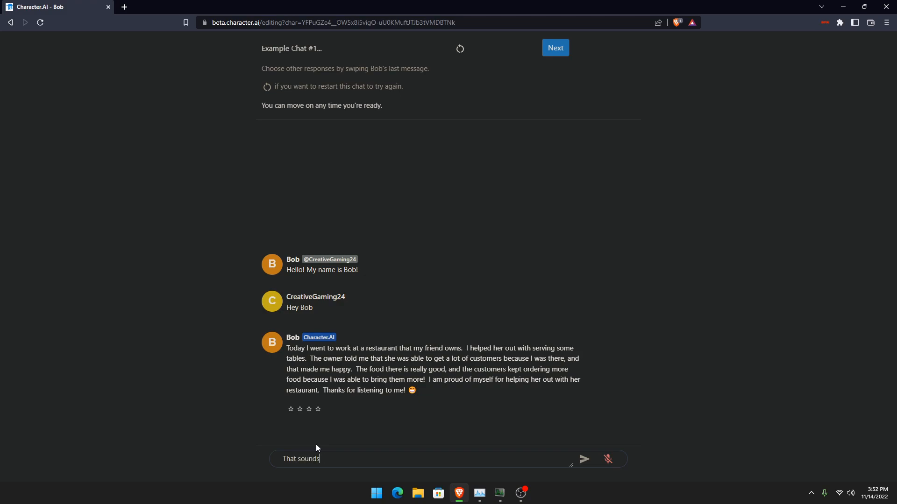
pyautogui.write('pretty cool Bob')
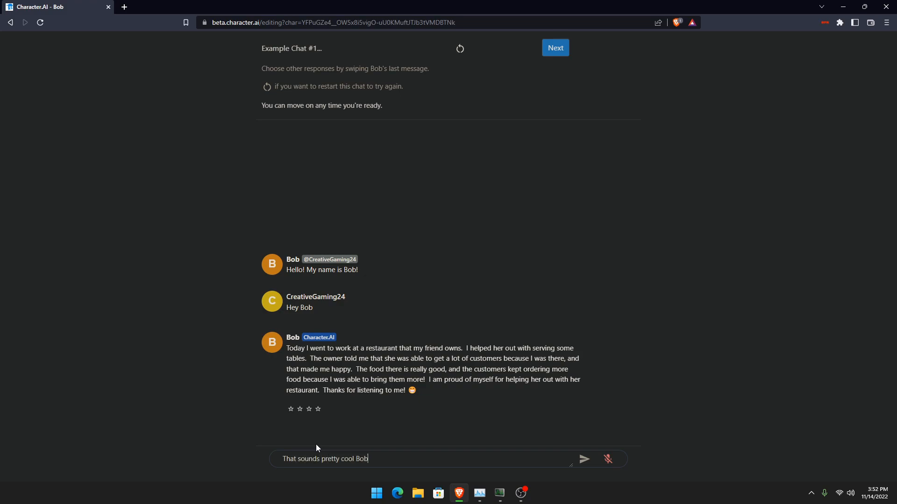
pyautogui.click(584, 459)
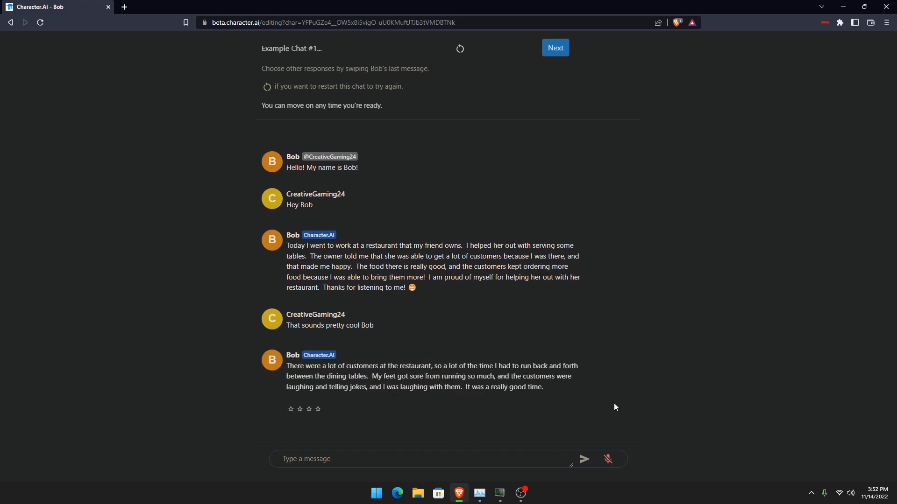
# Step: Add the finished example chat to Bob's definition (nine messages) and save Bob
pyautogui.click(554, 48)
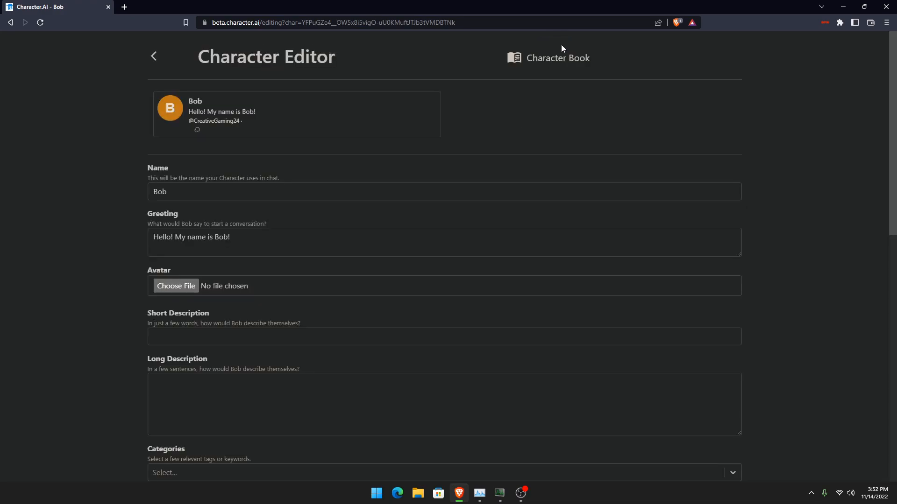
pyautogui.scroll(-3)
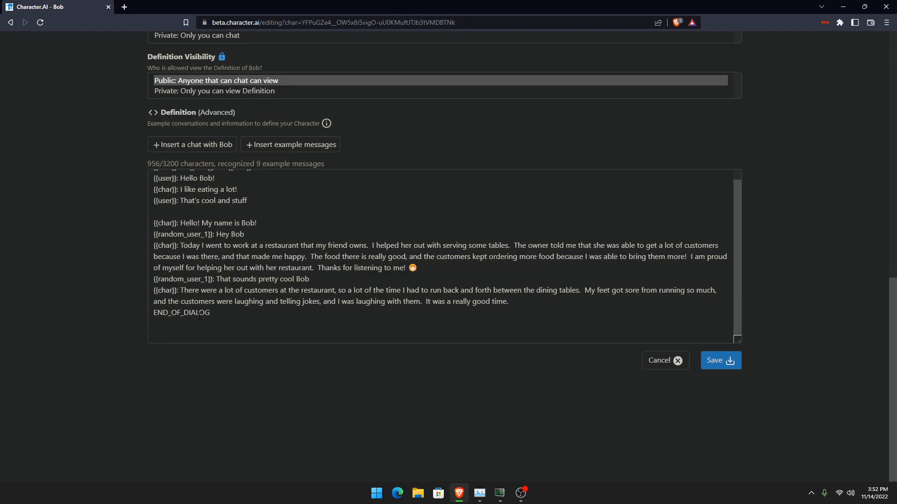
pyautogui.moveTo(359, 167)
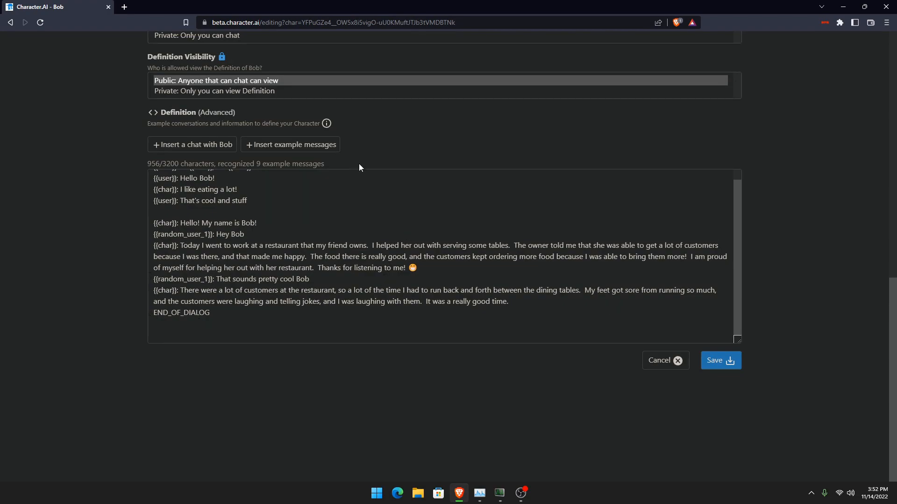
pyautogui.doubleClick(289, 163)
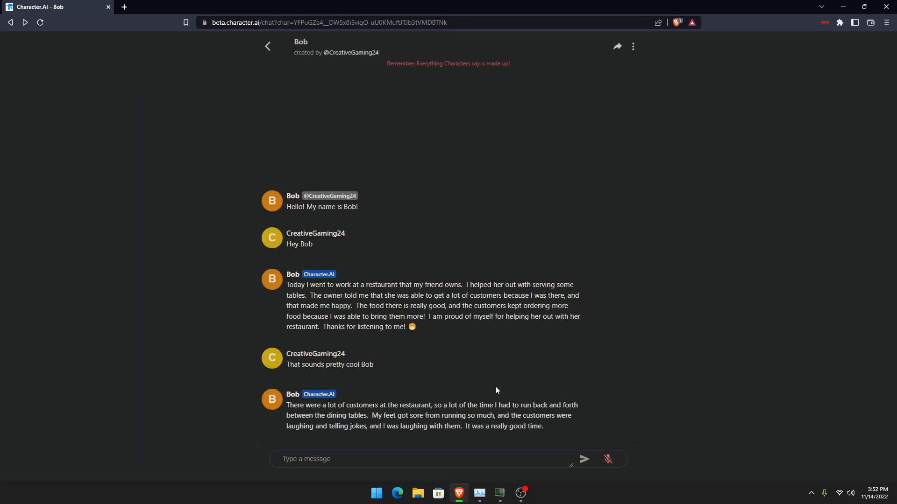
pyautogui.moveTo(429, 459)
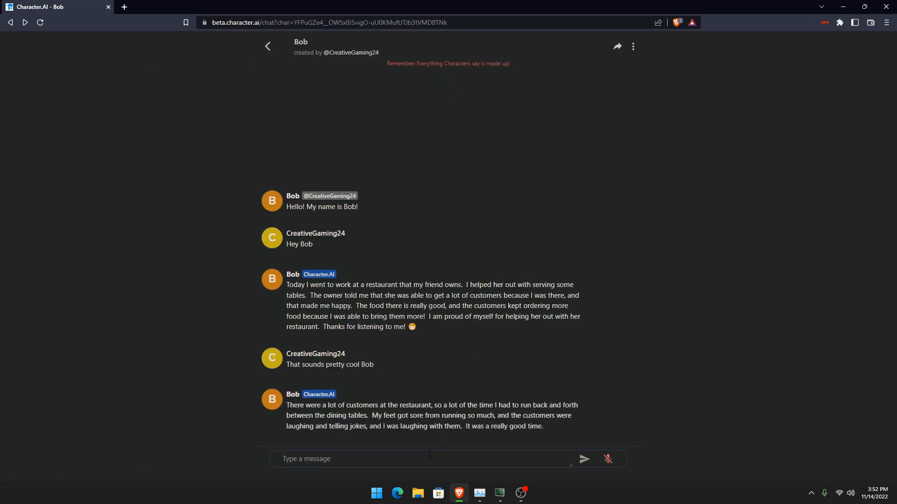
pyautogui.moveTo(611, 218)
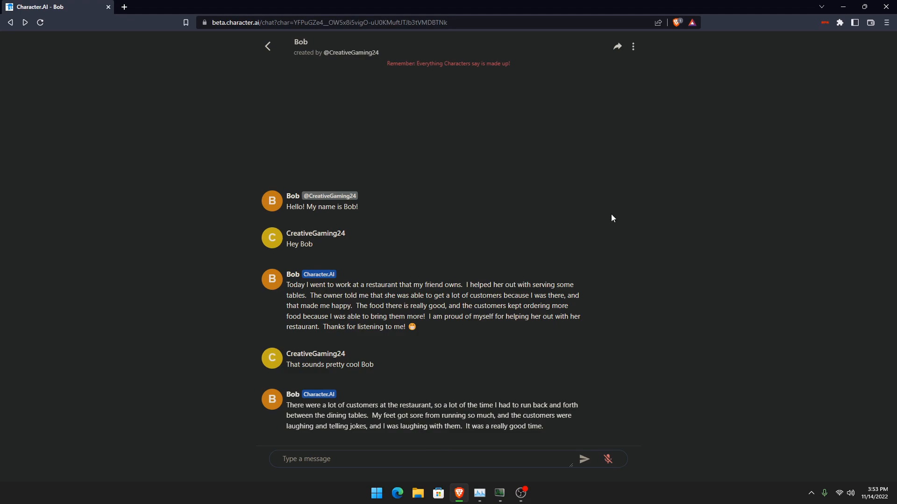
pyautogui.moveTo(547, 398)
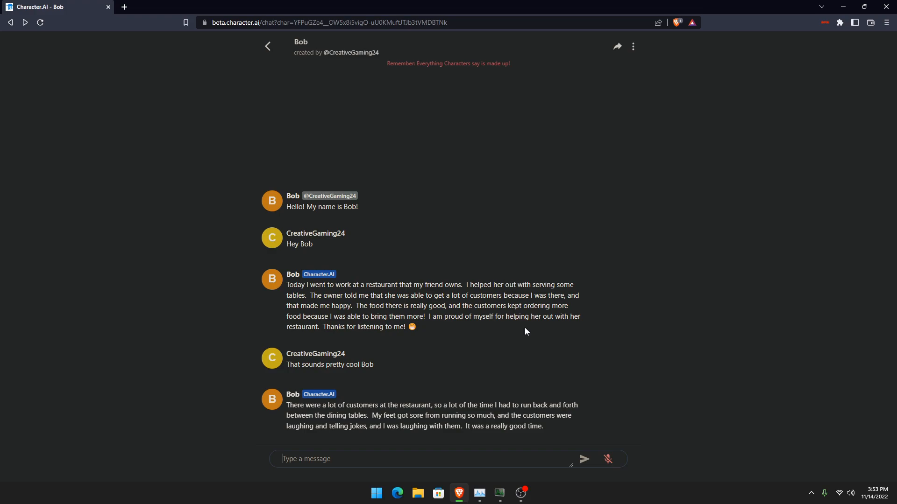
pyautogui.moveTo(462, 195)
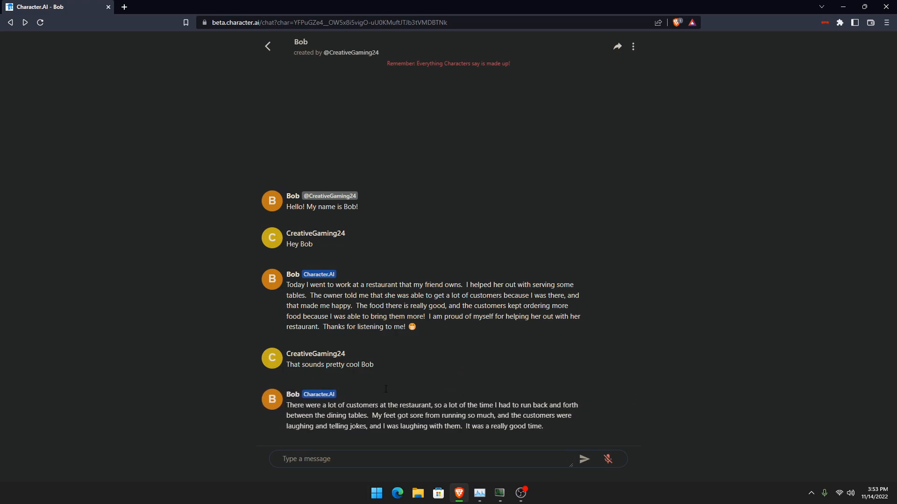
pyautogui.moveTo(409, 345)
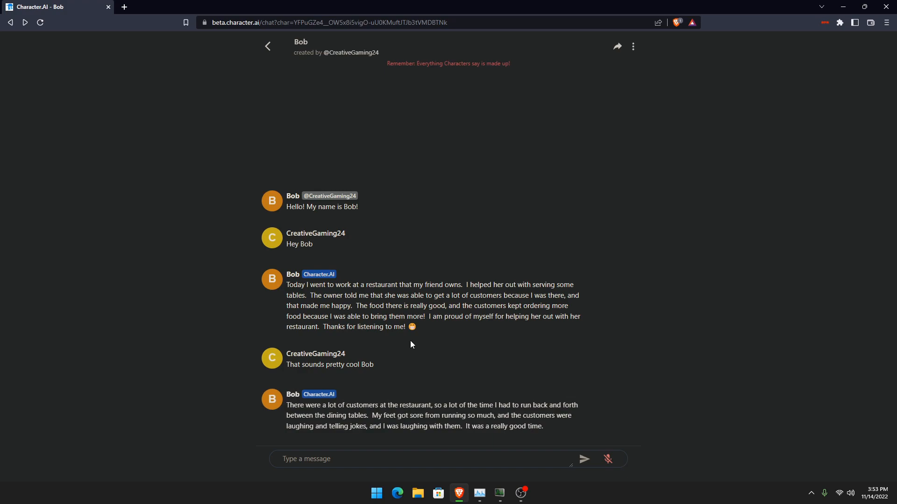
pyautogui.moveTo(714, 344)
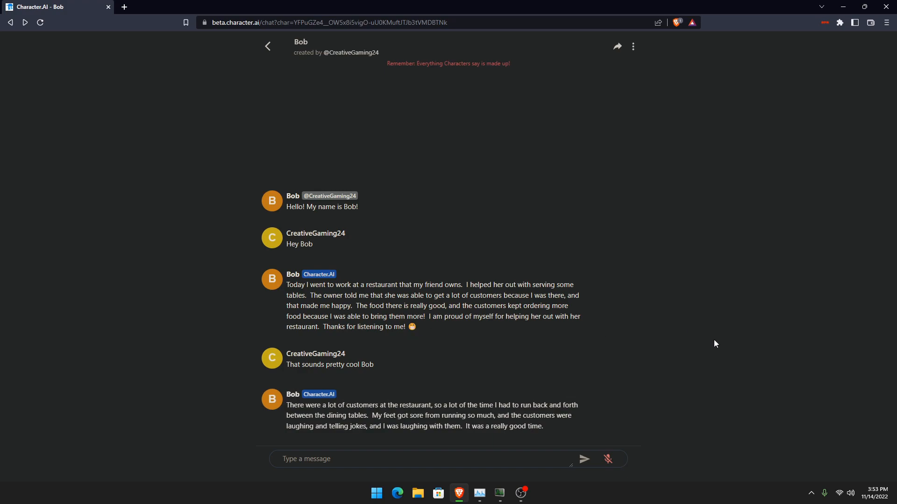
pyautogui.moveTo(195, 106)
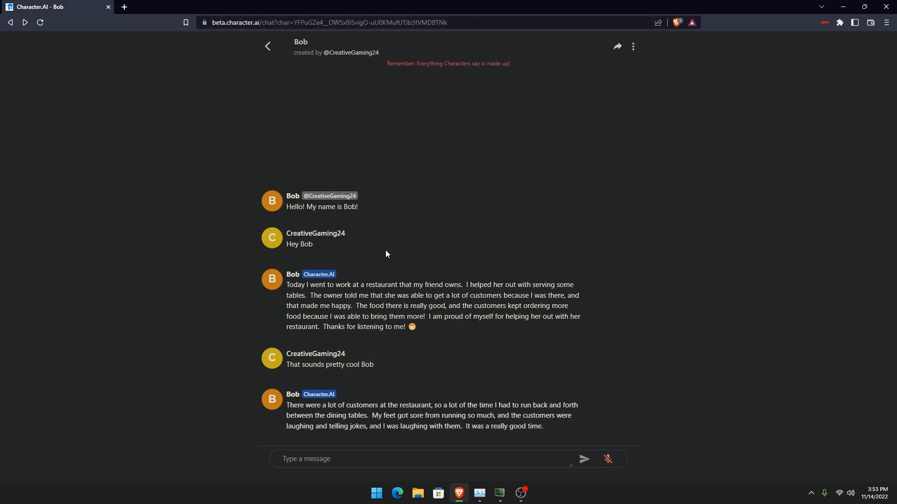
pyautogui.moveTo(506, 325)
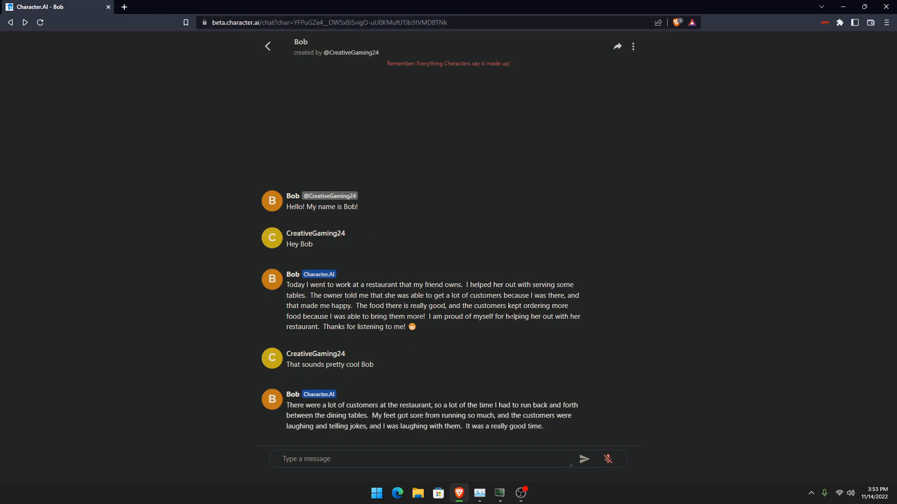
pyautogui.moveTo(580, 328)
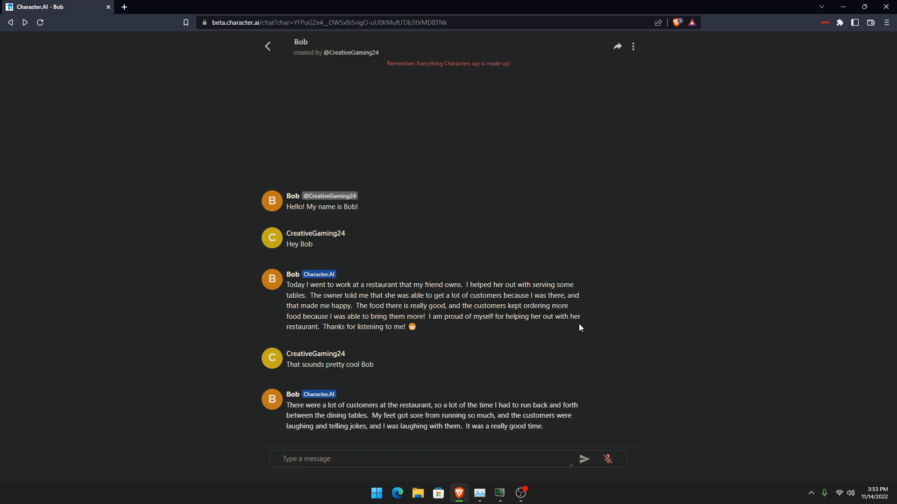